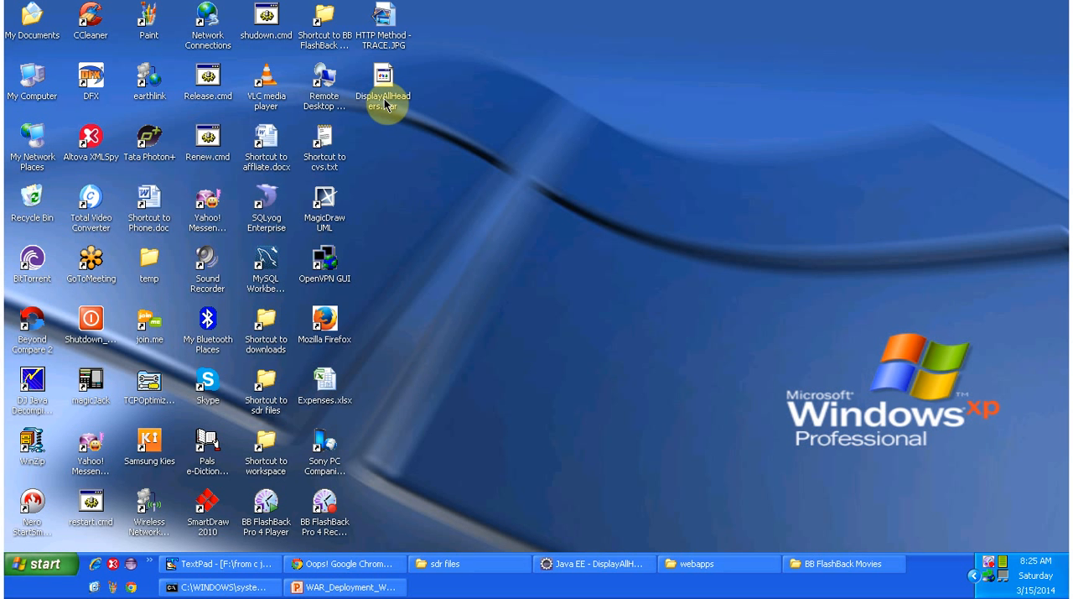
Step: Copy DisplayAllHeaders.war from the desktop to the clipboard via its context menu
right_click(382, 84)
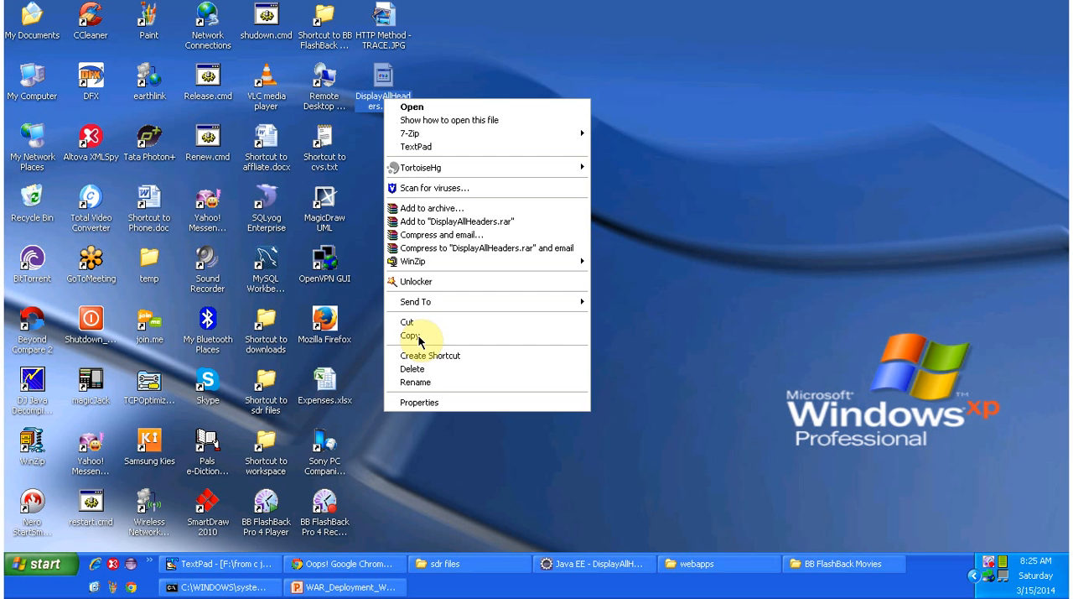
click(416, 336)
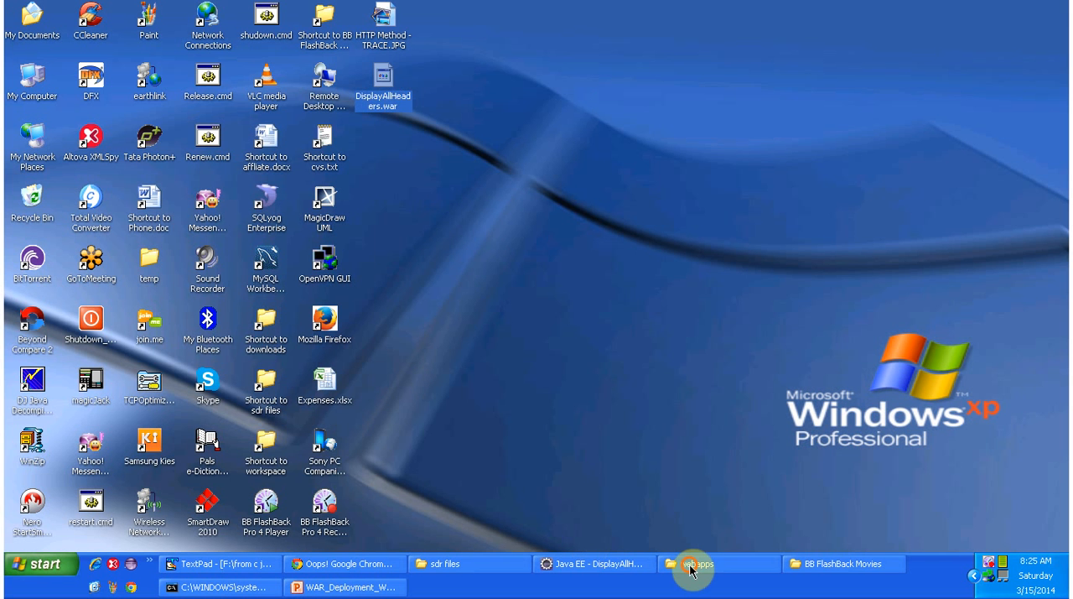
Step: Paste the copied DisplayAllHeaders.war into Tomcat's webapps folder
click(690, 563)
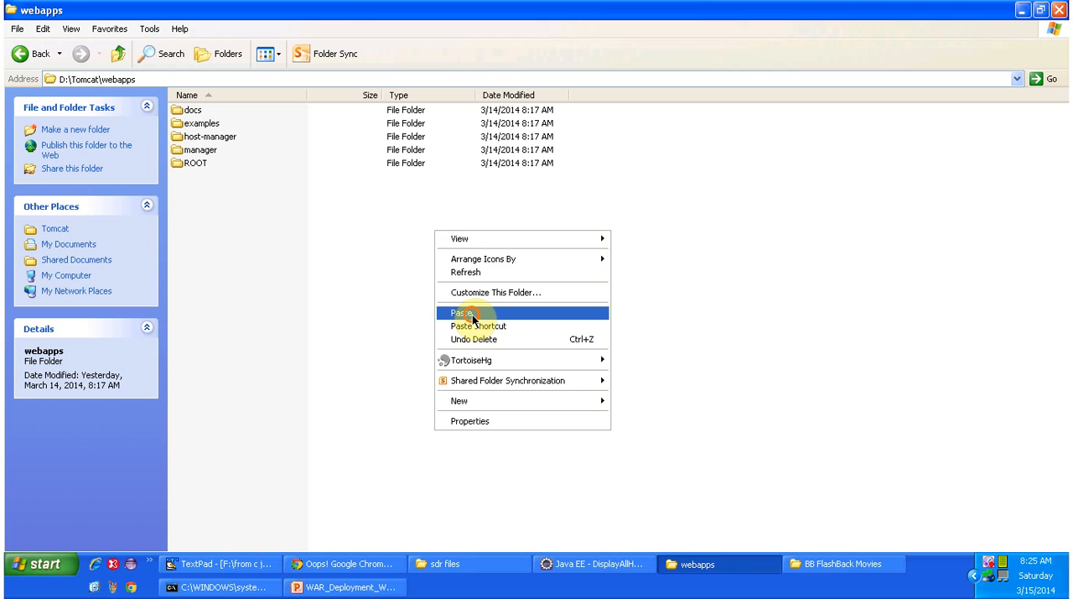
click(459, 312)
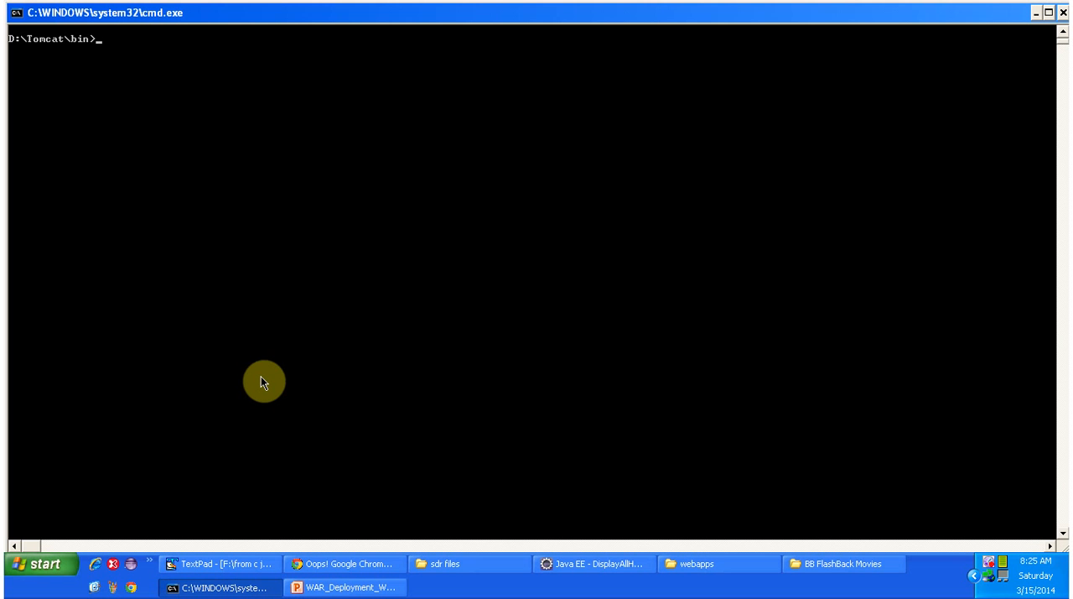
Step: Start Tomcat with catalina.bat run from D:\Tomcat\bin, then return to Chrome
text(catalina.bat run)
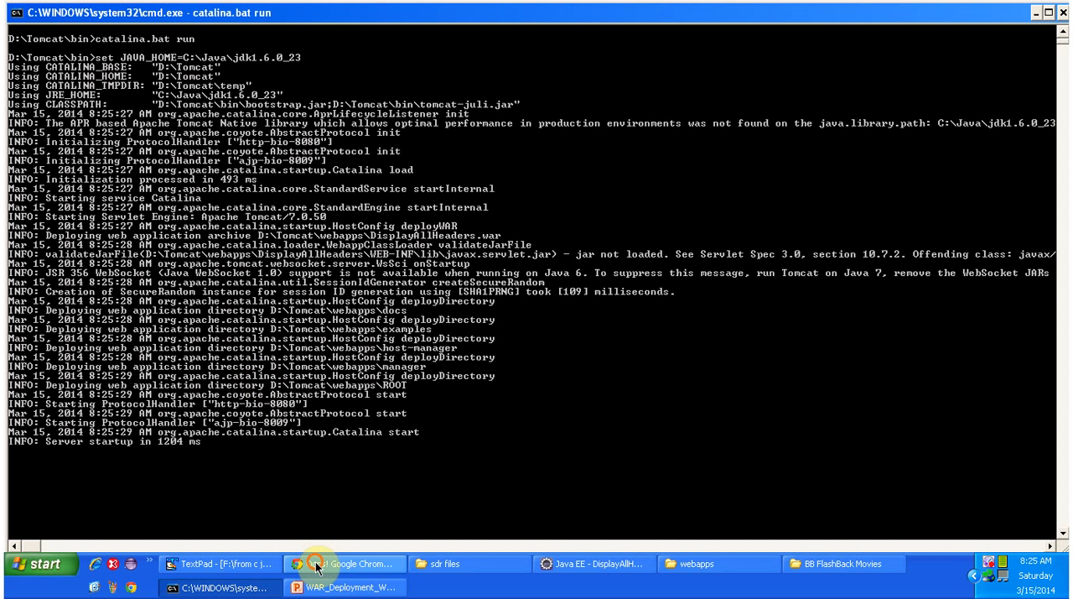
click(352, 564)
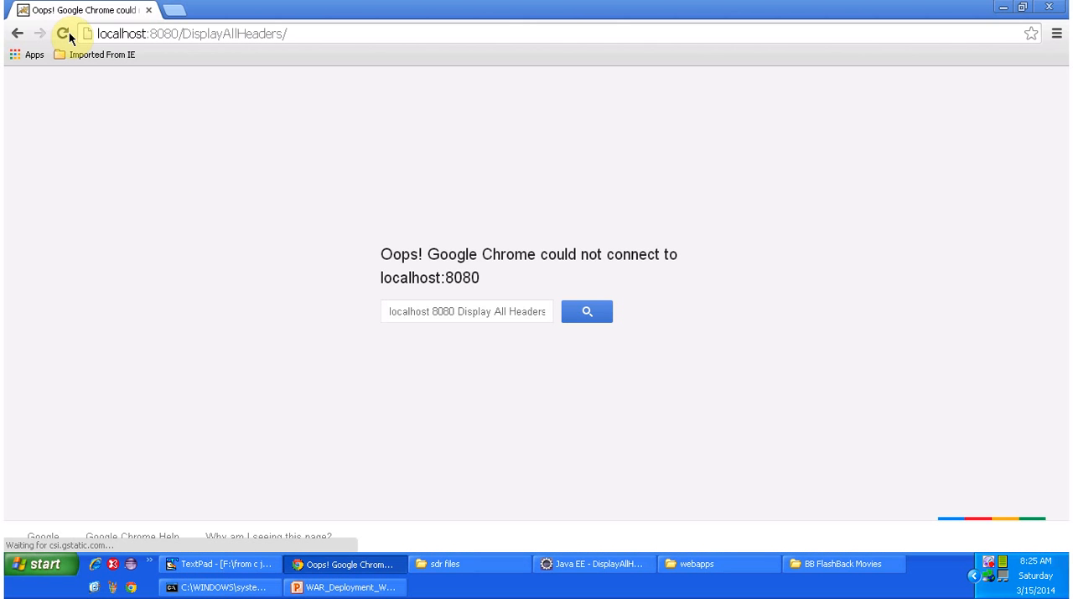
Step: Reload localhost:8080/DisplayAllHeaders/ and follow Order Pizza to pizza.html
click(66, 33)
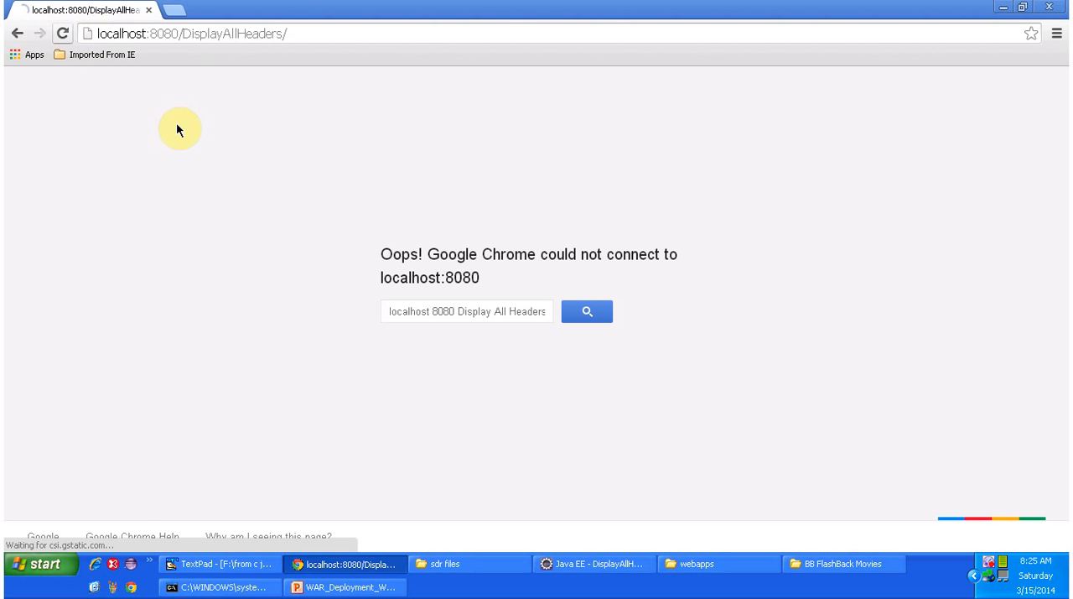
click(64, 33)
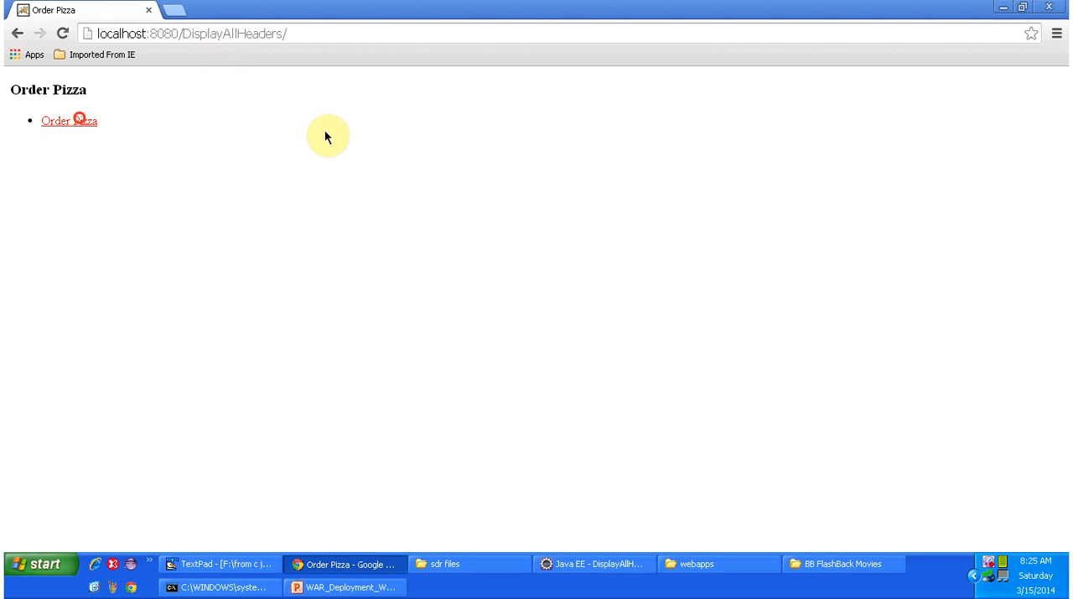
click(68, 121)
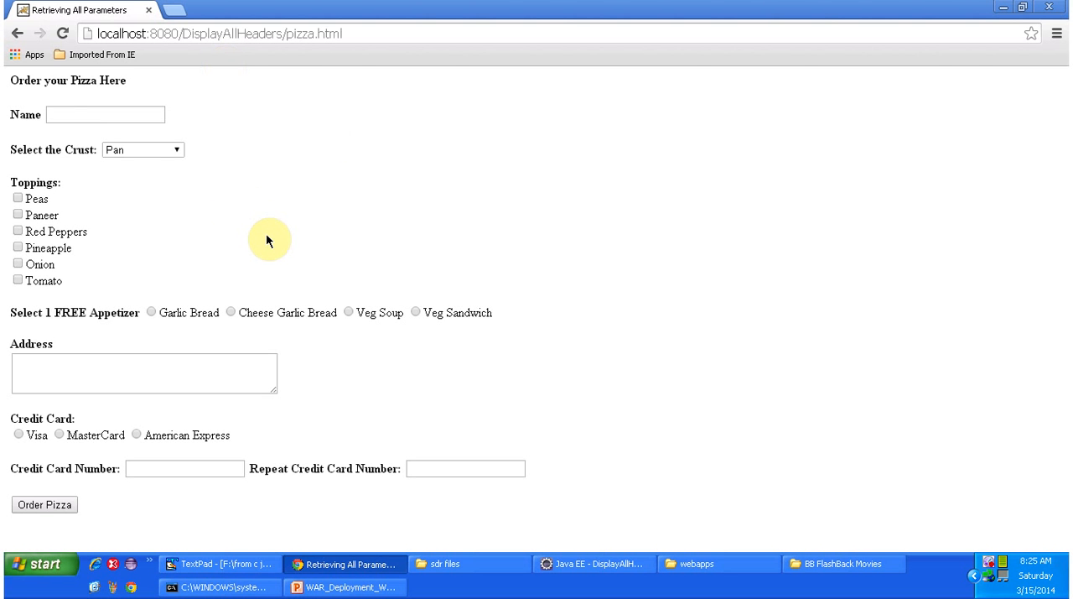